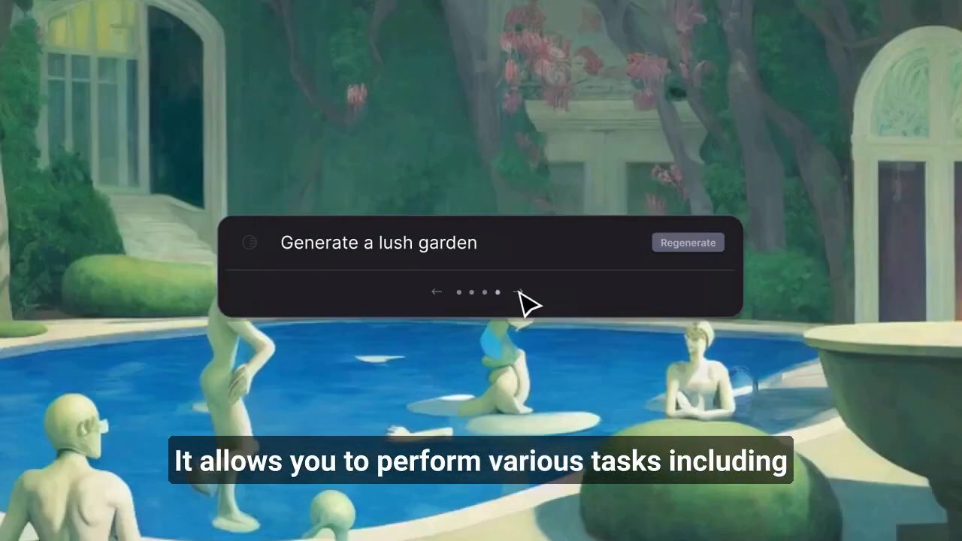
Enter the Gen-2 Text to Video generator from the AI Magic Tools showcase
left_click(517, 292)
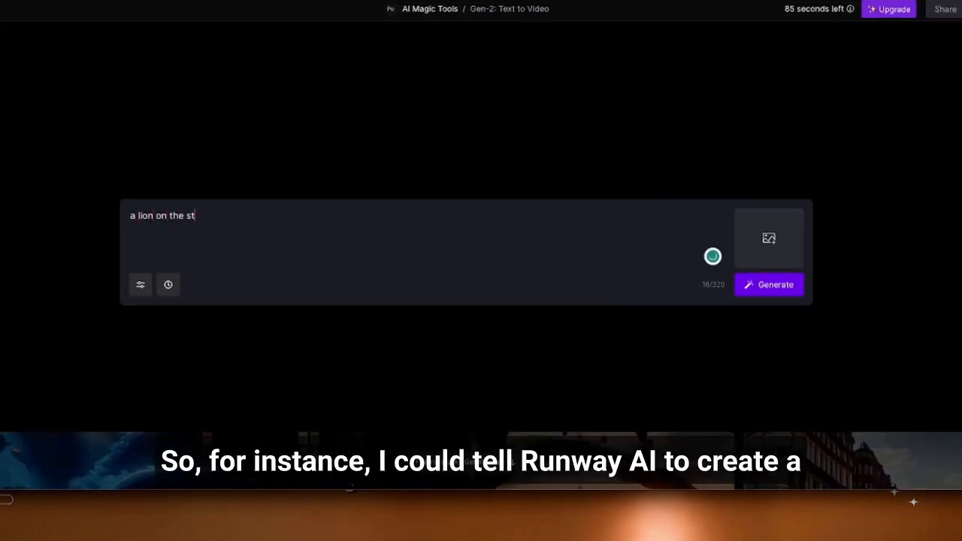
Generate a Gen-2 video clip from the written lion prompt
left_click(768, 284)
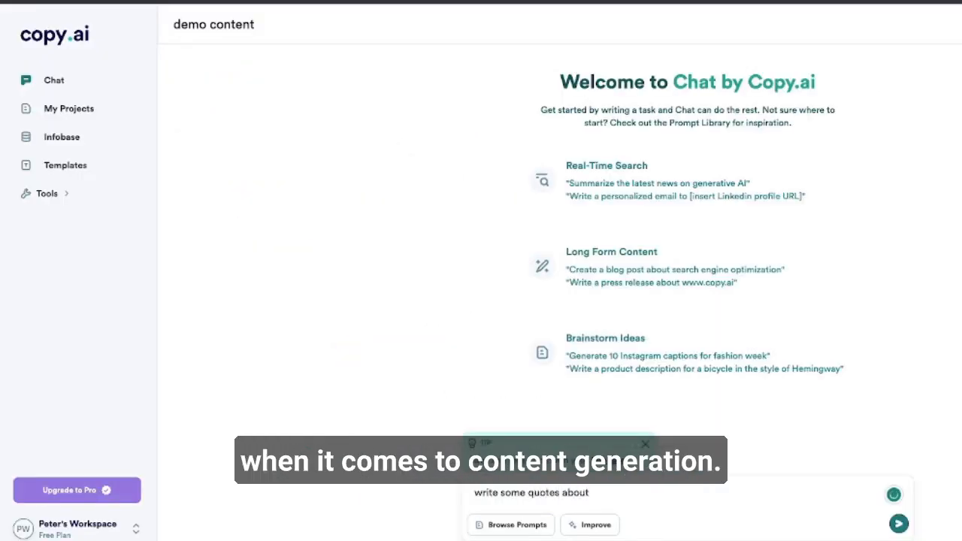
Send 'write some quotes about courage' to the chat, then show the templates gallery
left_click(899, 523)
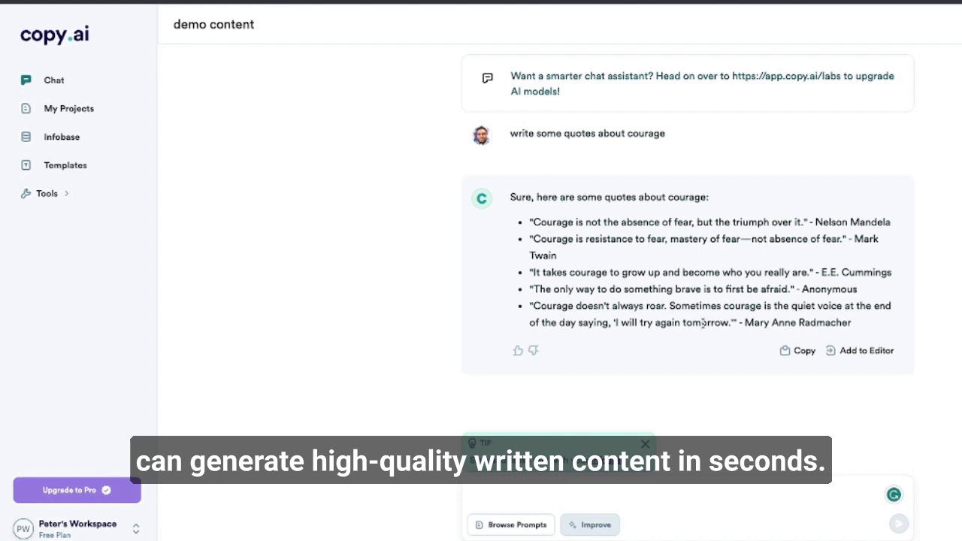
left_click(66, 164)
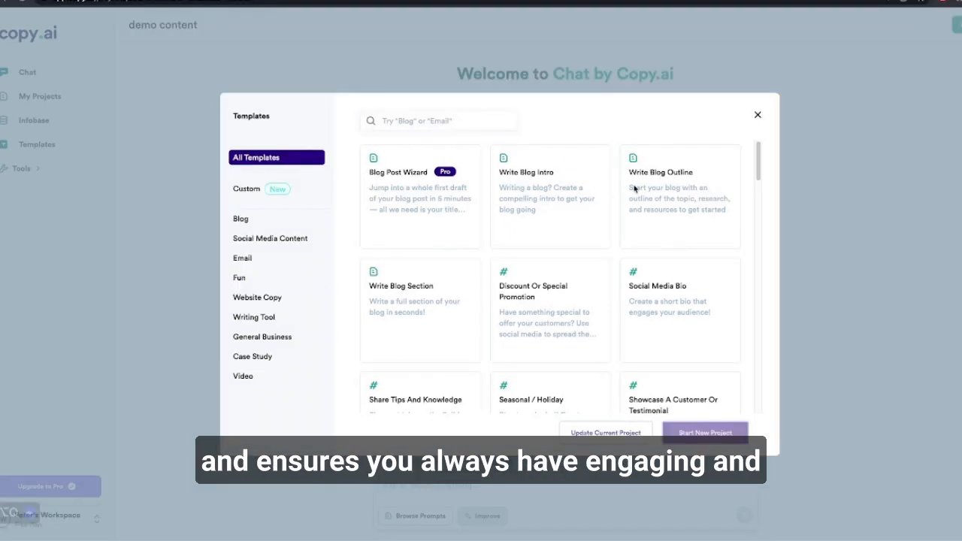
mouse_move(630, 183)
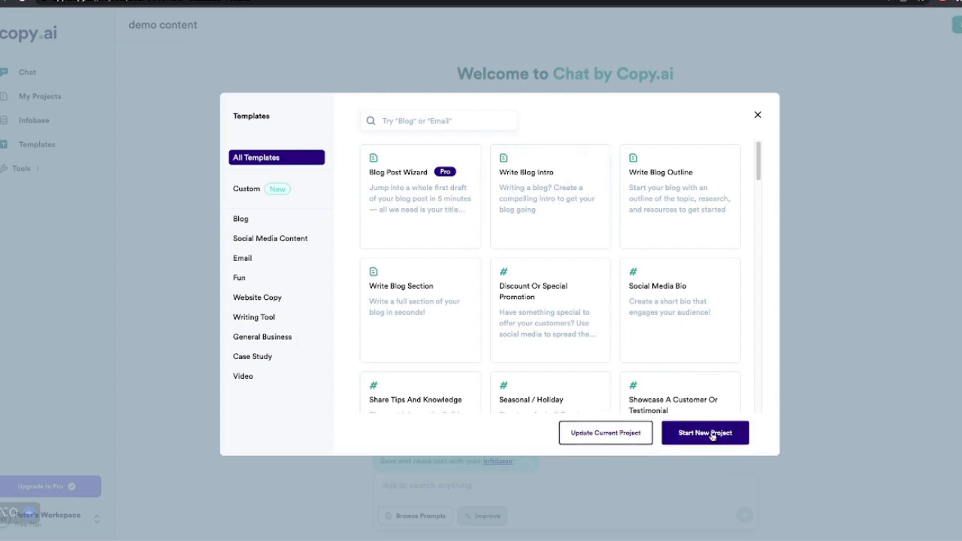
Start a new project from the Write Blog Intro template
left_click(703, 433)
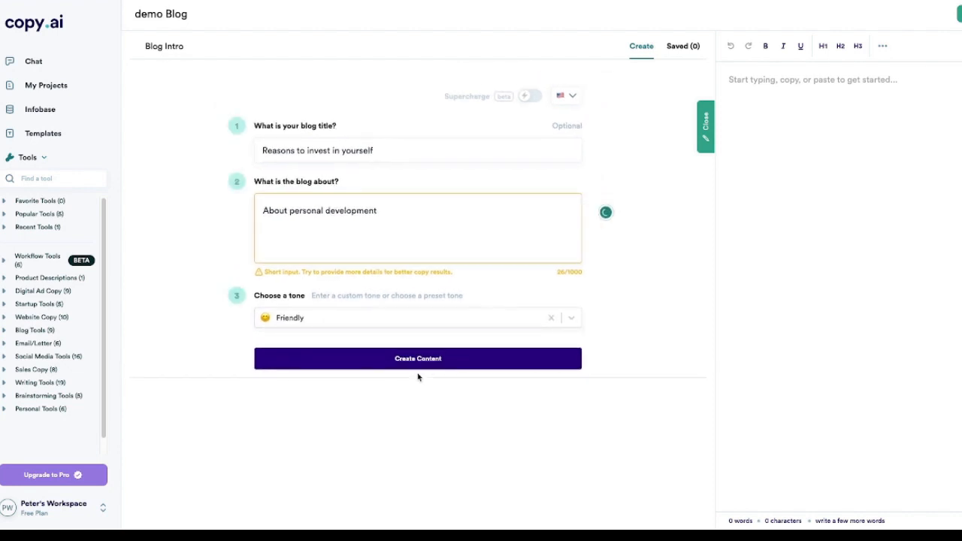
Create the blog intro drafts and scroll through all of them before returning to the top
left_click(417, 357)
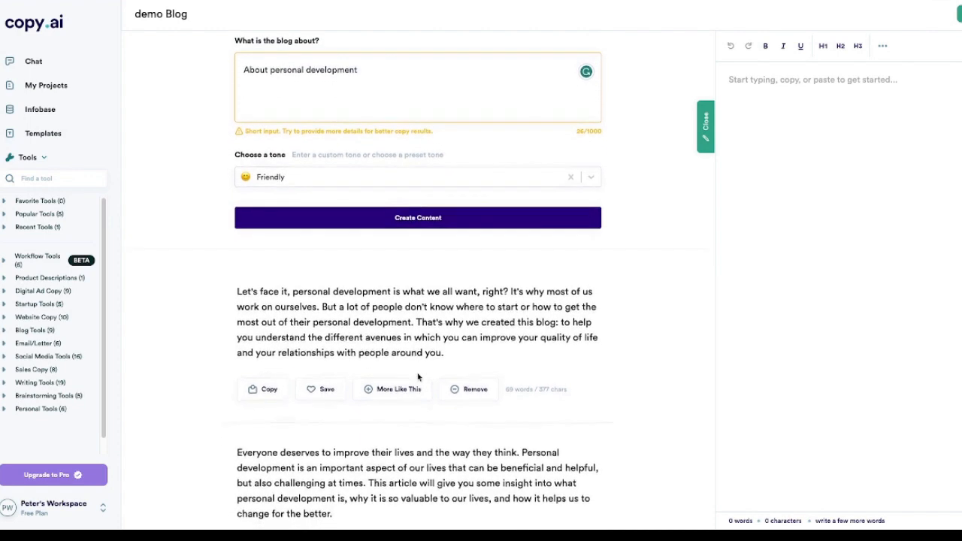
scroll("down", 3)
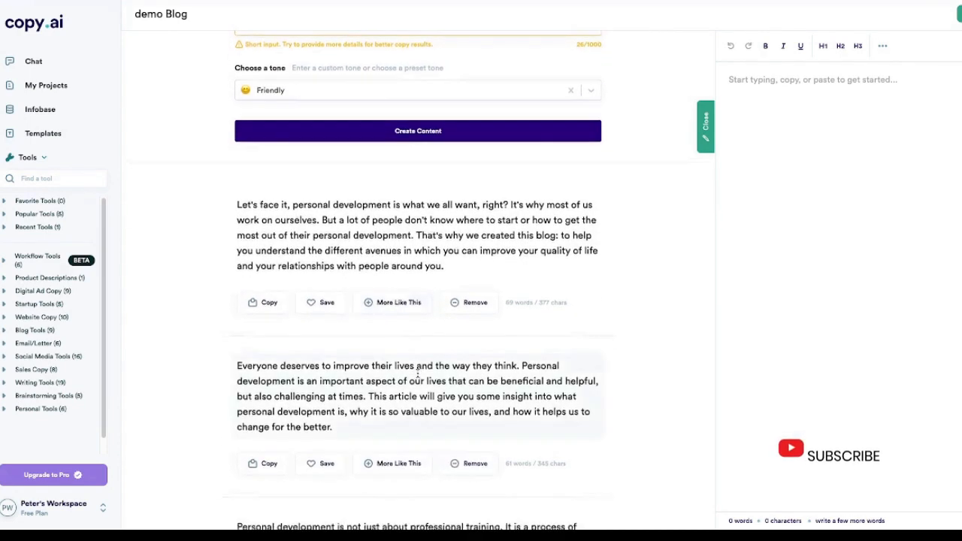
scroll("down", 3)
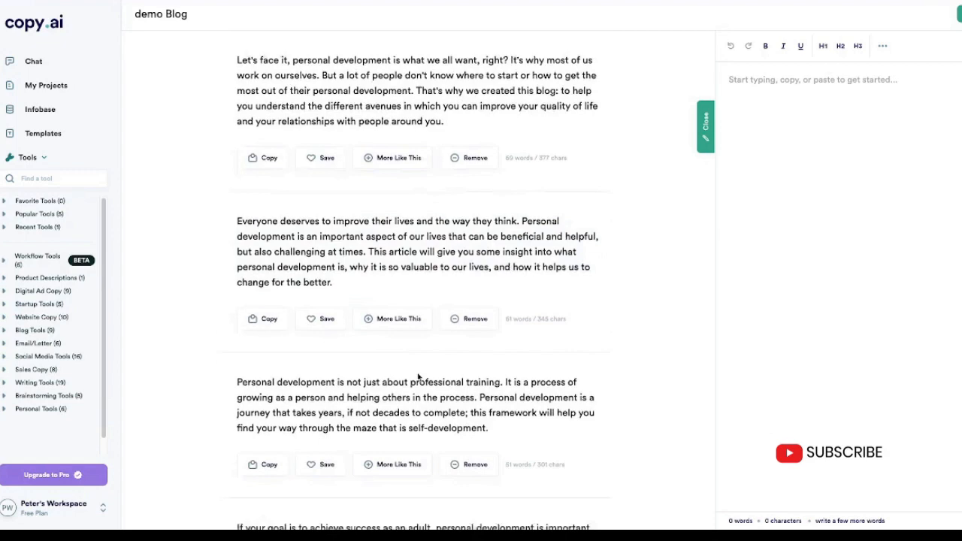
scroll("down", 3)
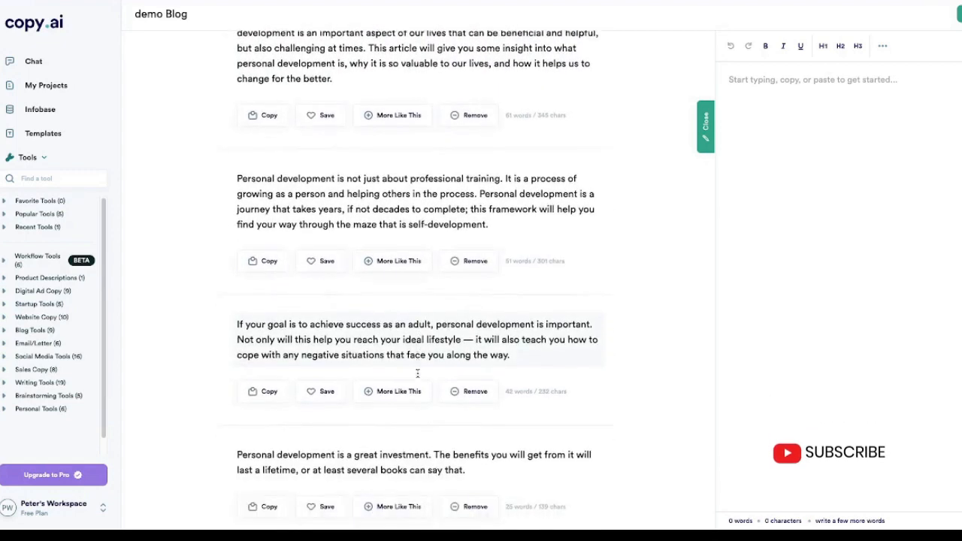
scroll("down", 3)
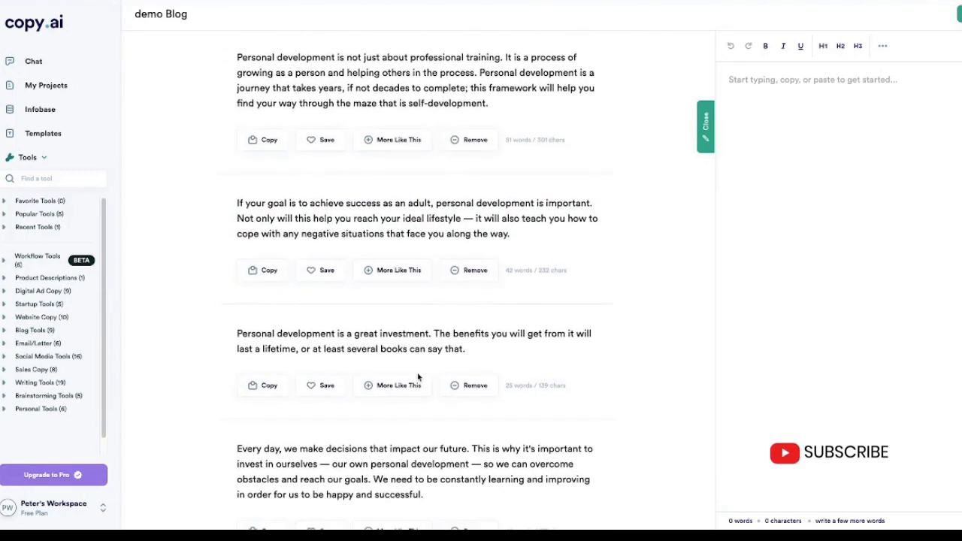
scroll("down", 3)
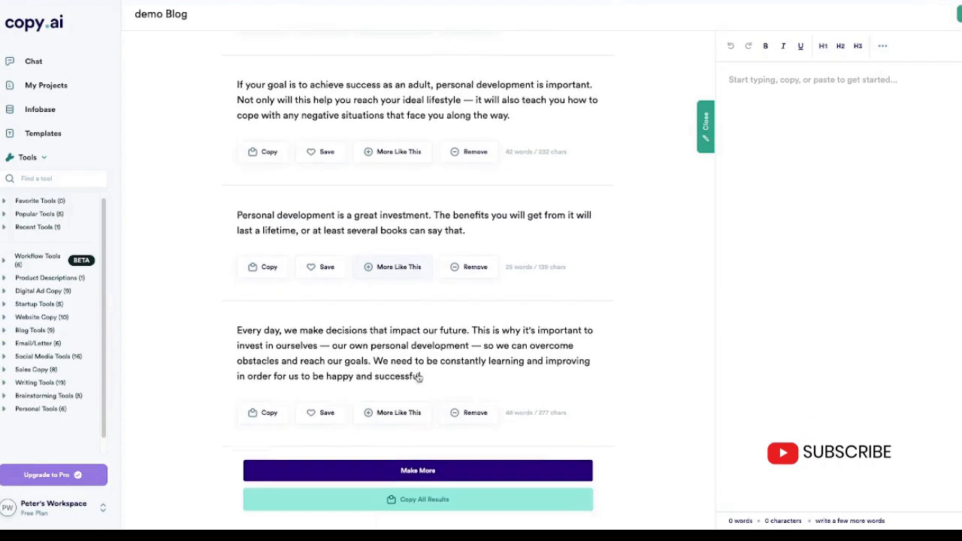
scroll("down", 3)
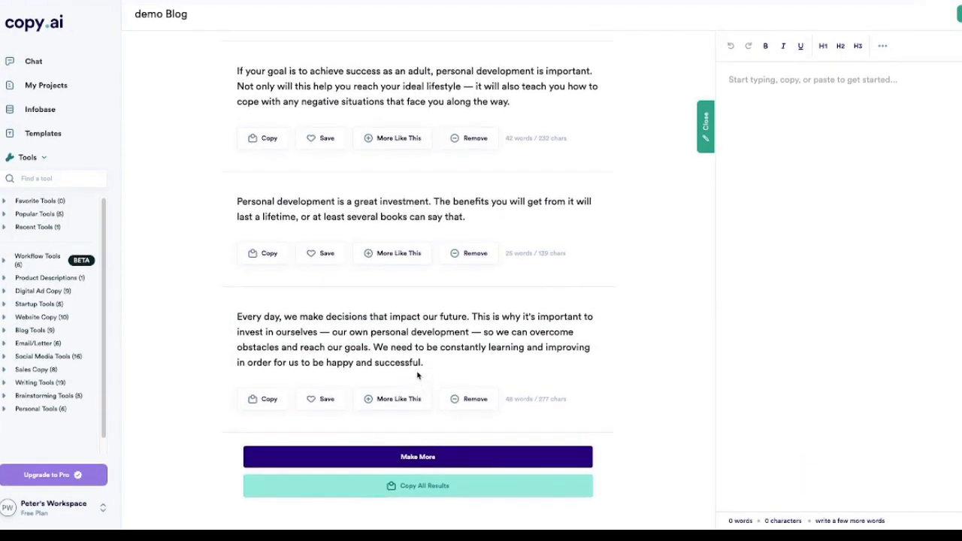
scroll("up", 3)
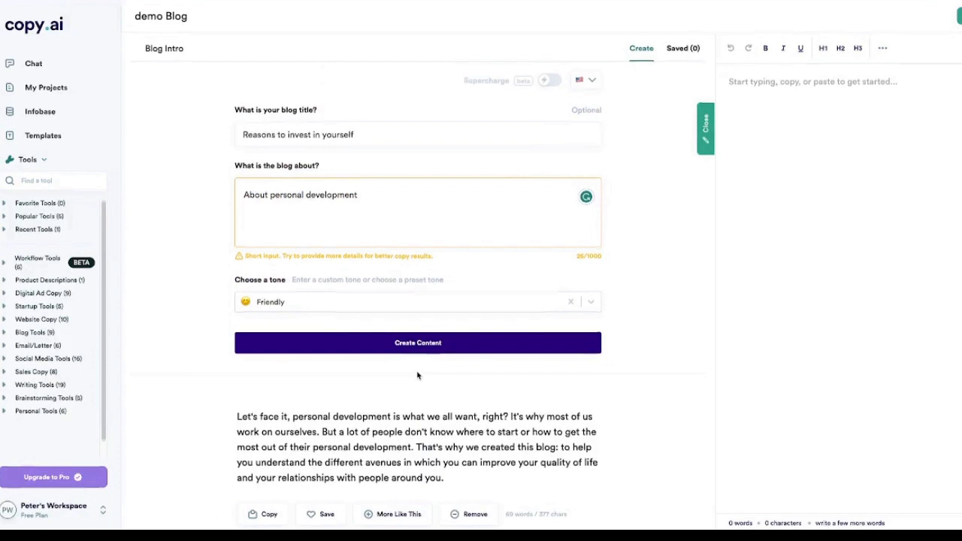
left_click(75, 3)
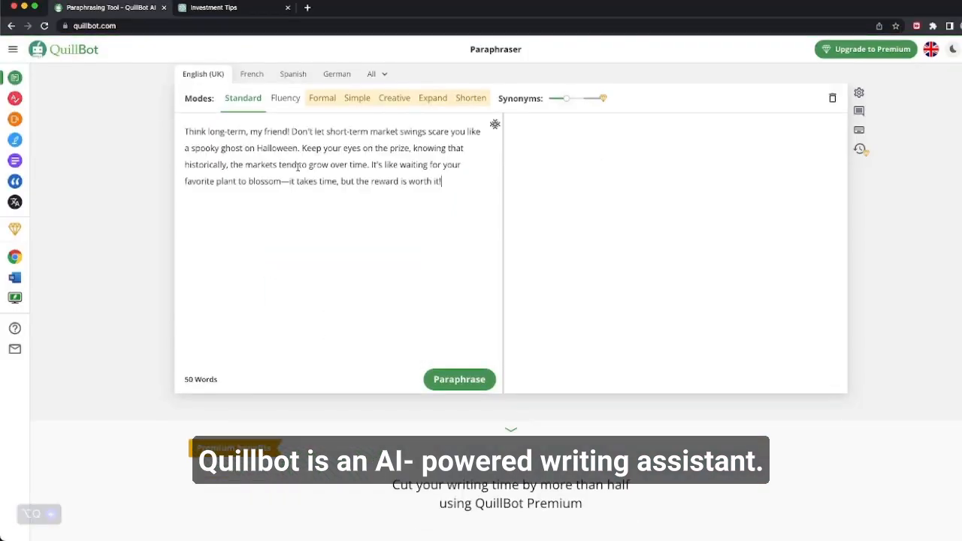
Rephrase the investing tip and replace 'your investments' with 'your financial decisions'
left_click(459, 378)
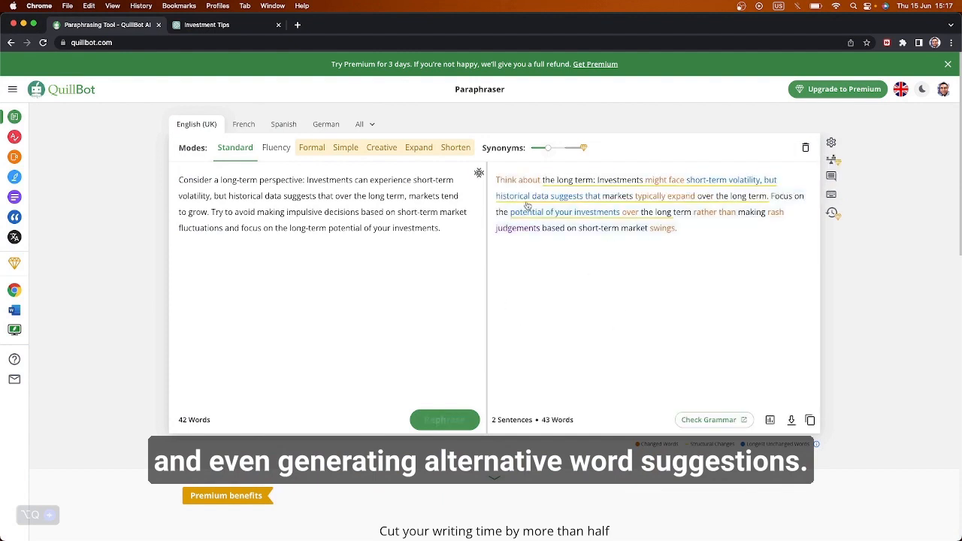
left_click(589, 212)
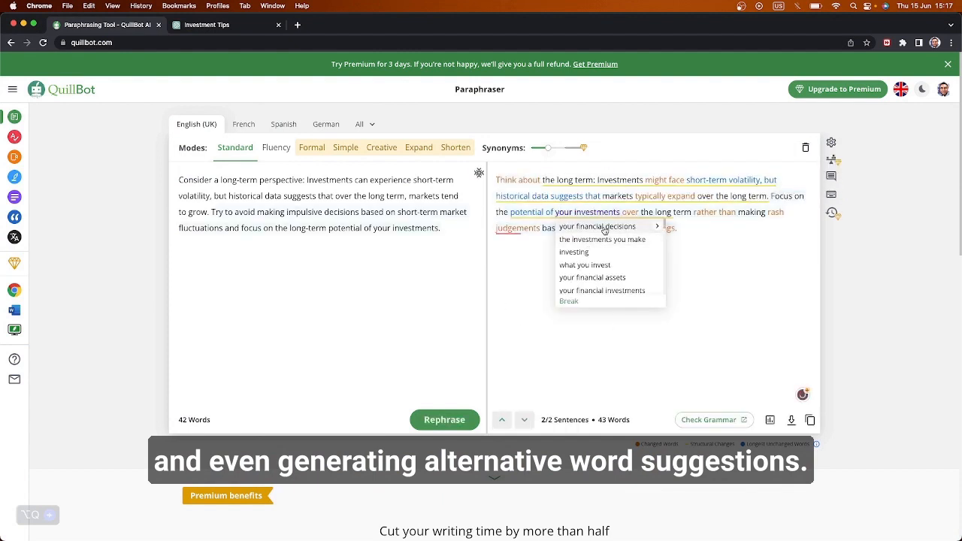
left_click(596, 225)
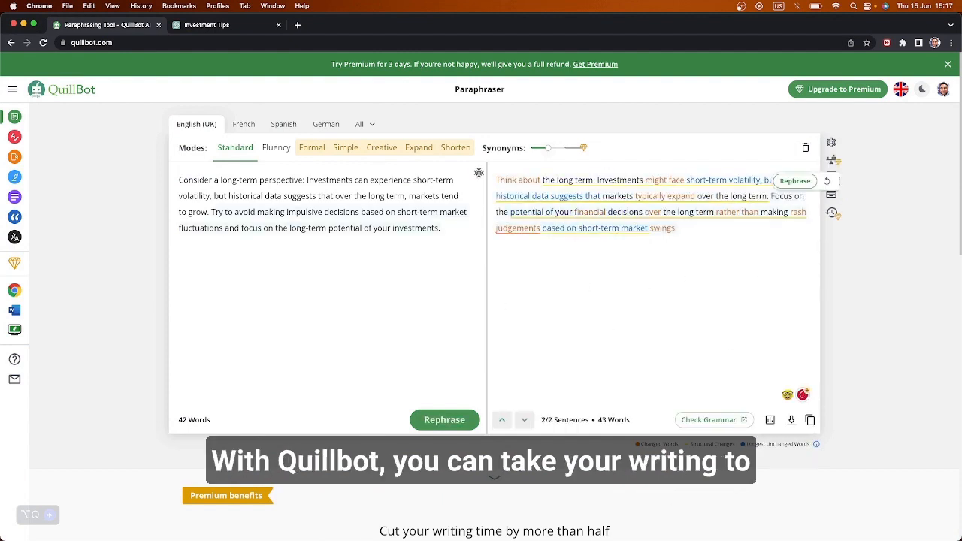
left_click(218, 24)
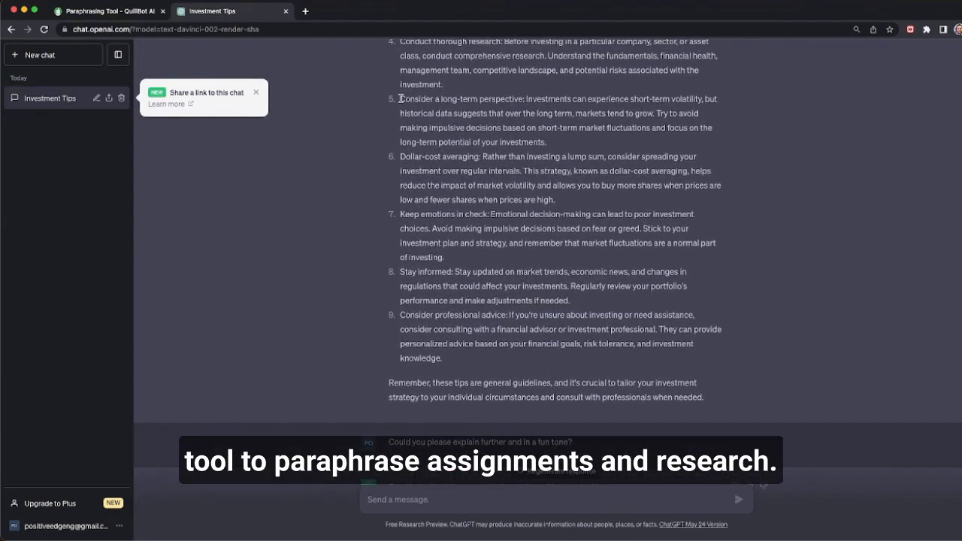
Select the Investment Tips conversation in the ChatGPT sidebar
left_click_drag(400, 99, 547, 142)
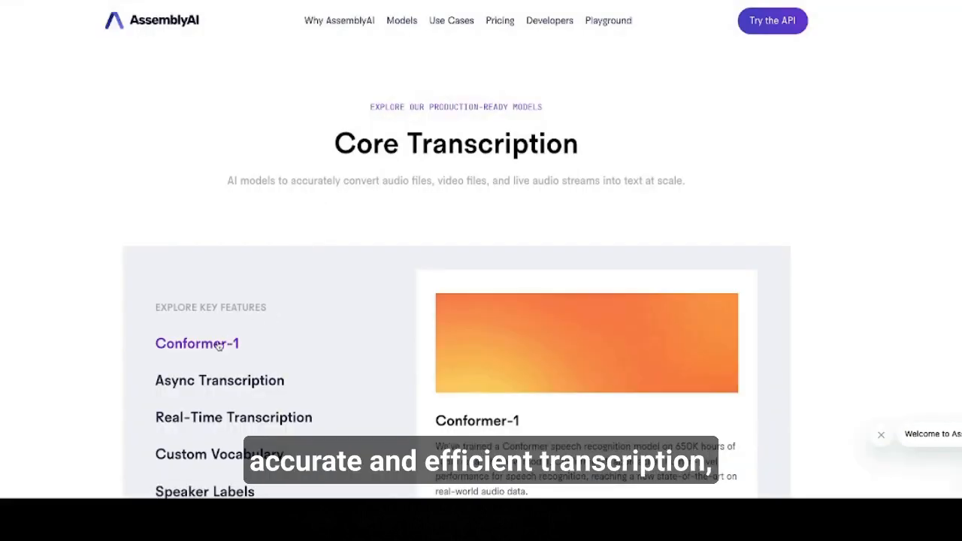
mouse_move(216, 349)
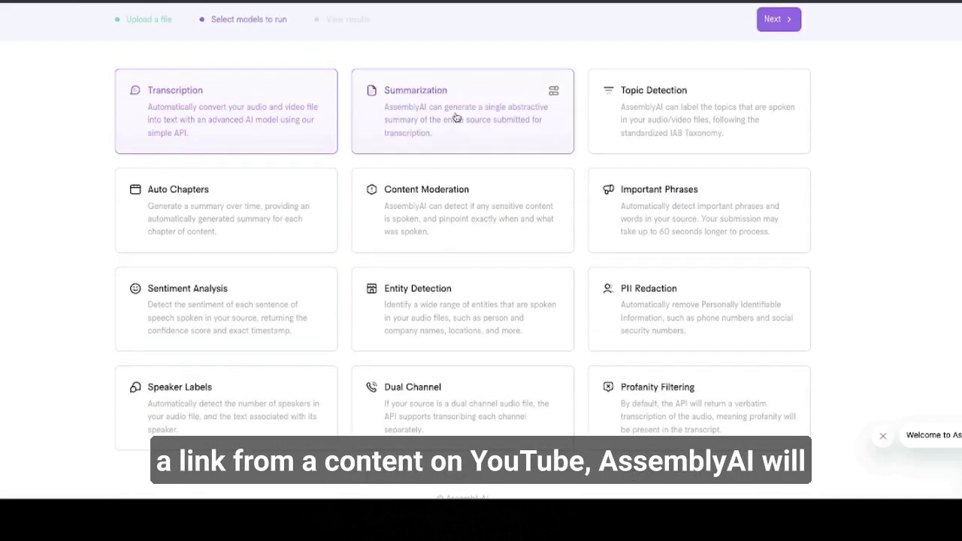
Add Summarization to the models selected for the uploaded audio
left_click(778, 18)
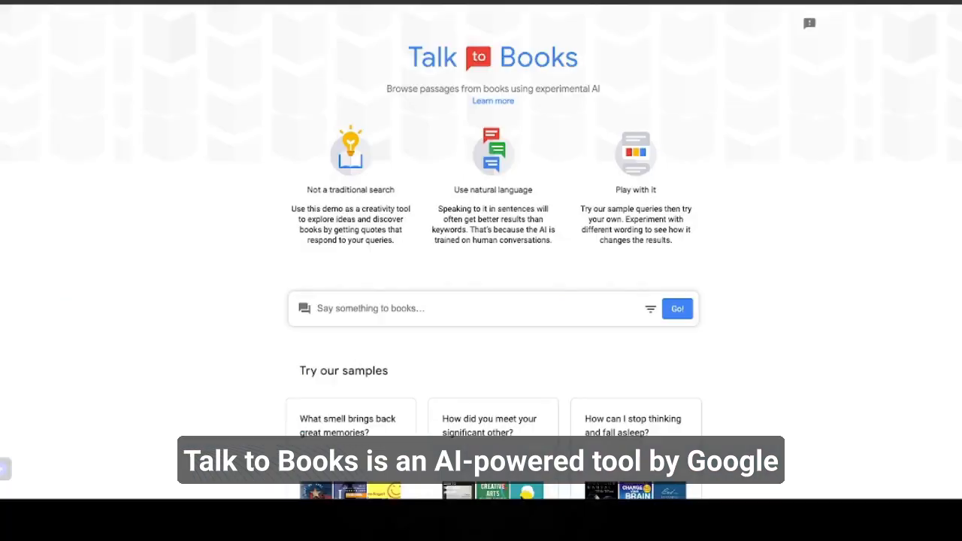
Search books for 'habits of effective people' and browse the returned passages
type("habits of effective people")
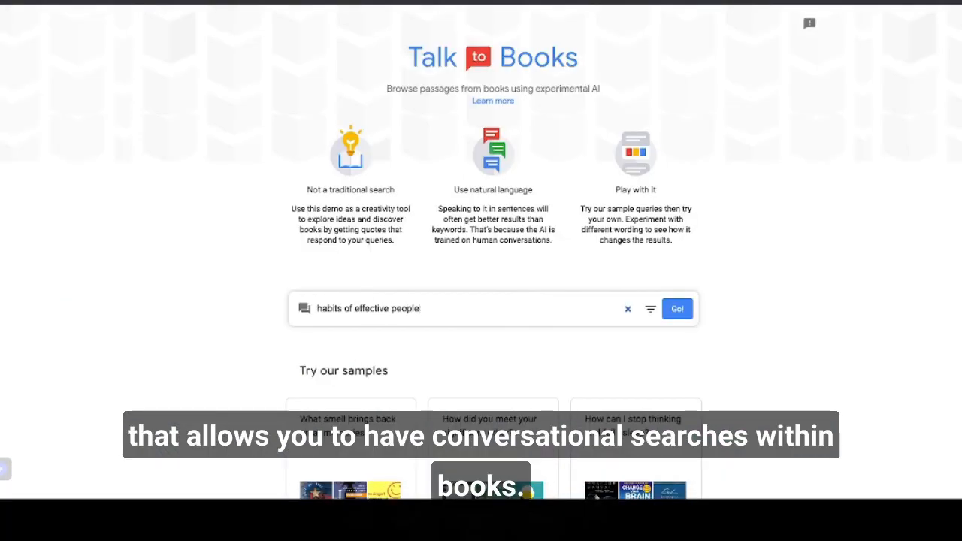
left_click(677, 308)
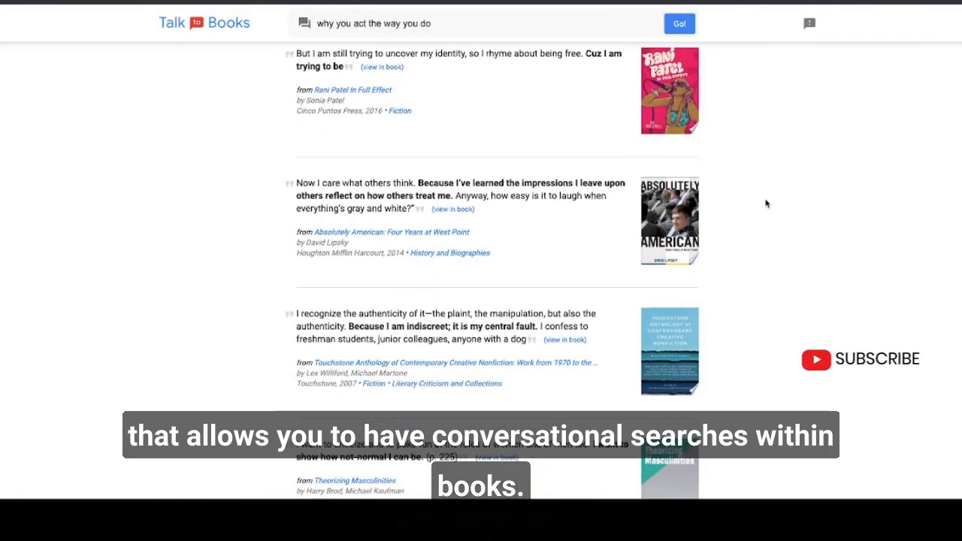
scroll("up", 3)
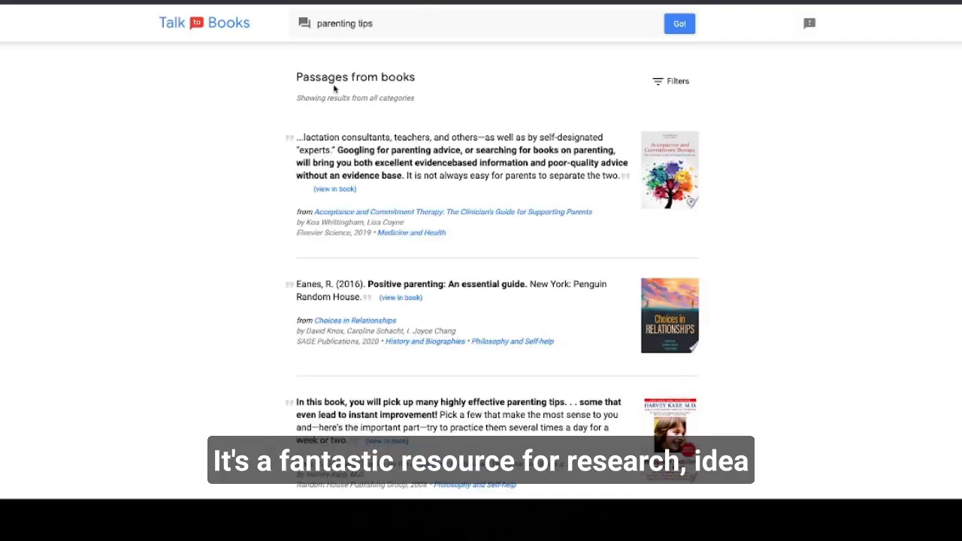
scroll("down", 3)
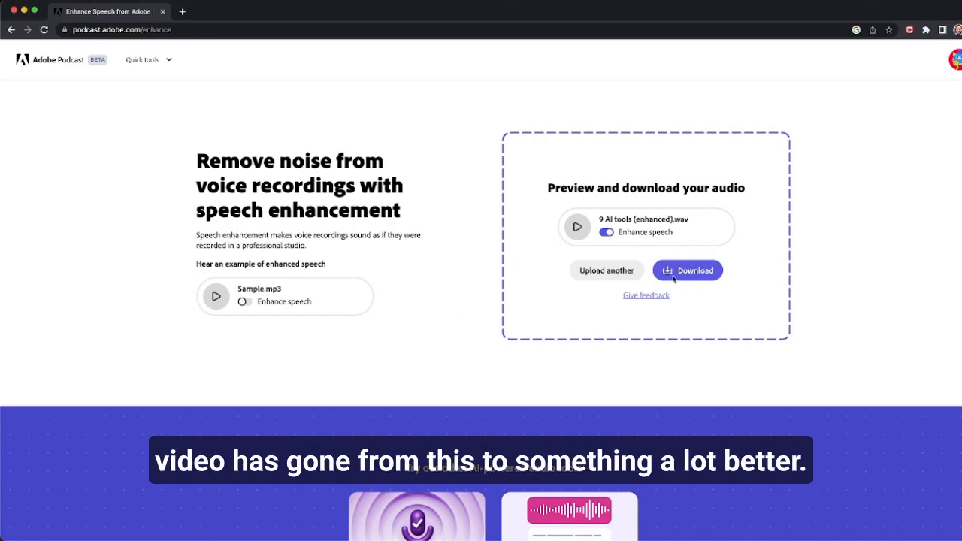
mouse_move(687, 265)
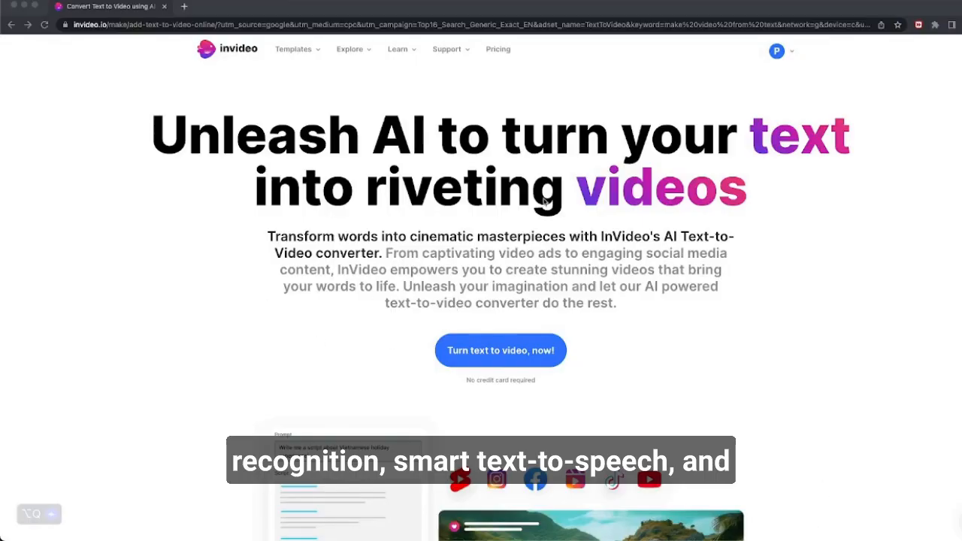
Browse the Advertisement Video Templates category and find the property template
left_click(293, 48)
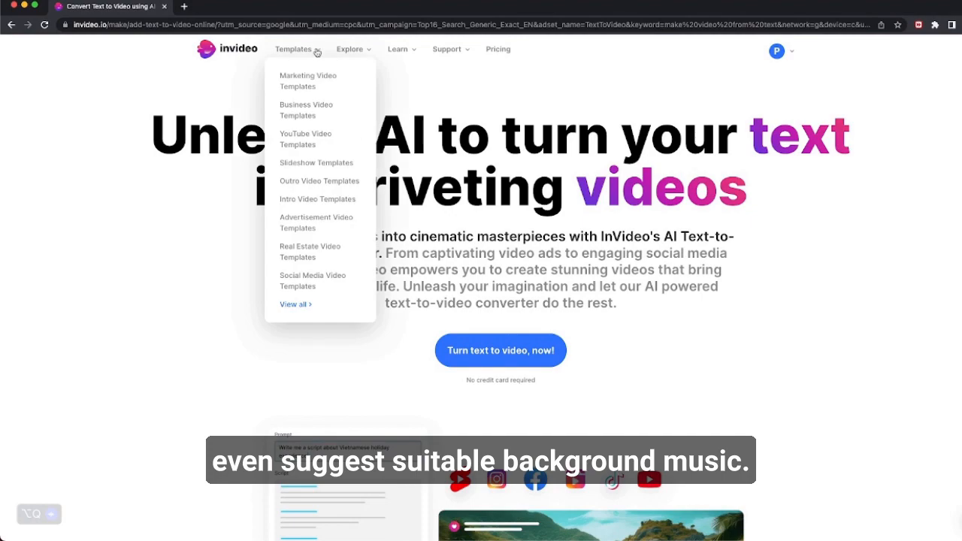
left_click(315, 223)
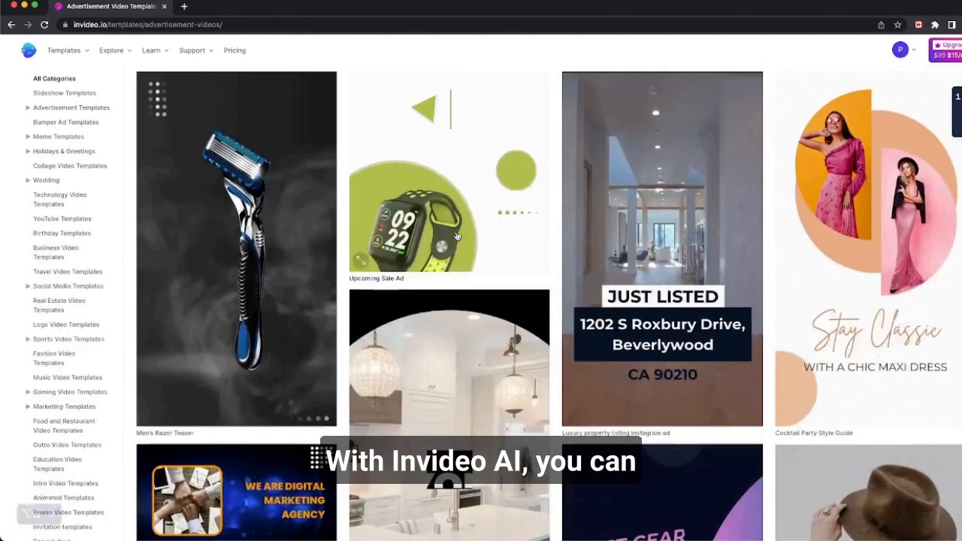
scroll("down", 3)
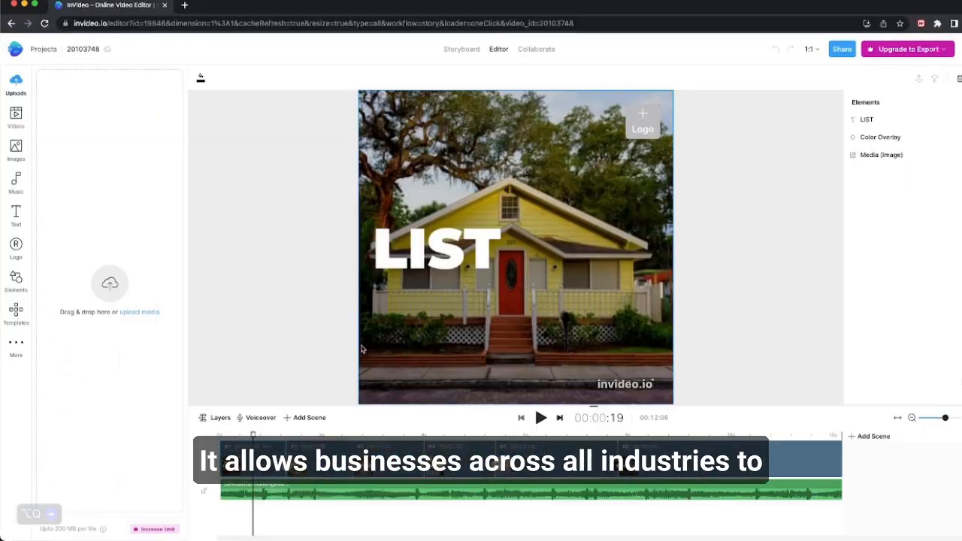
Change the template's headline text from LIST to My
left_click(435, 248)
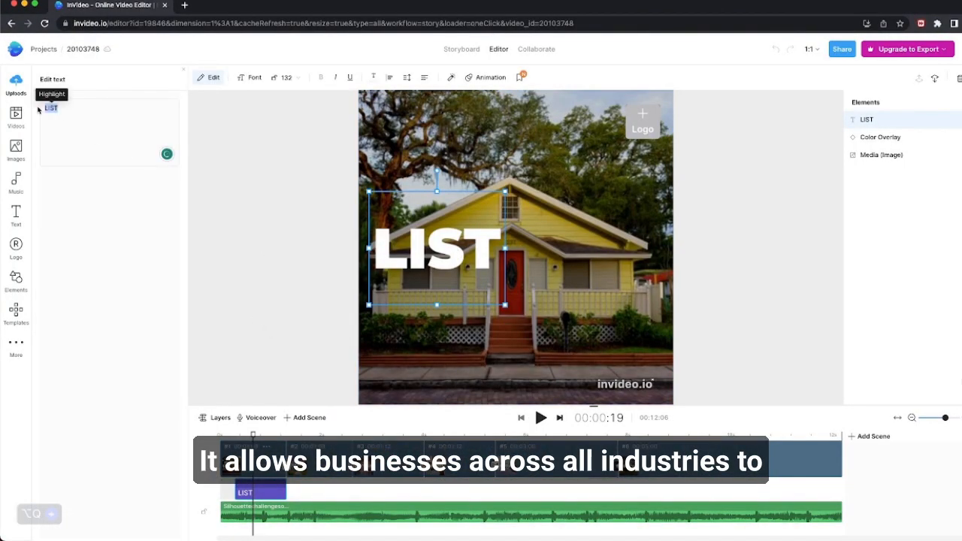
type("My")
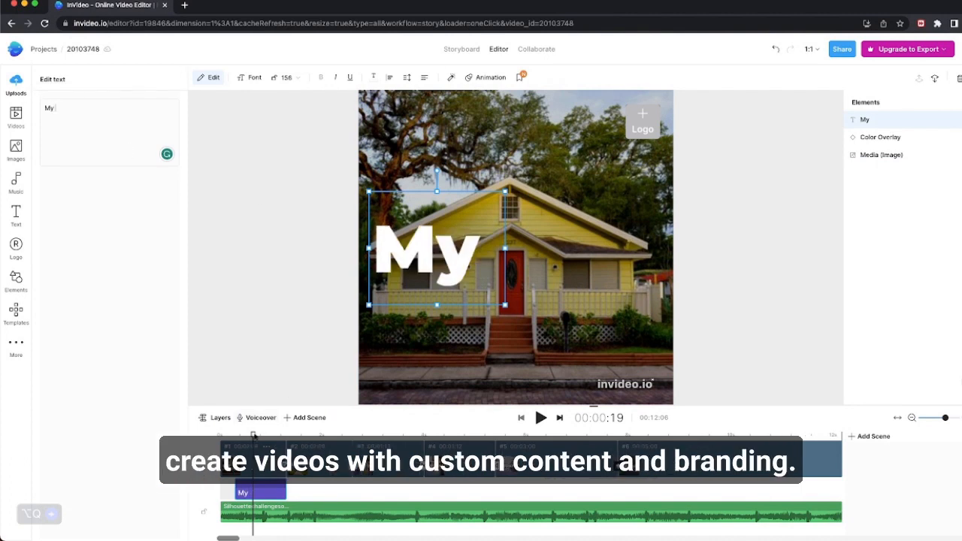